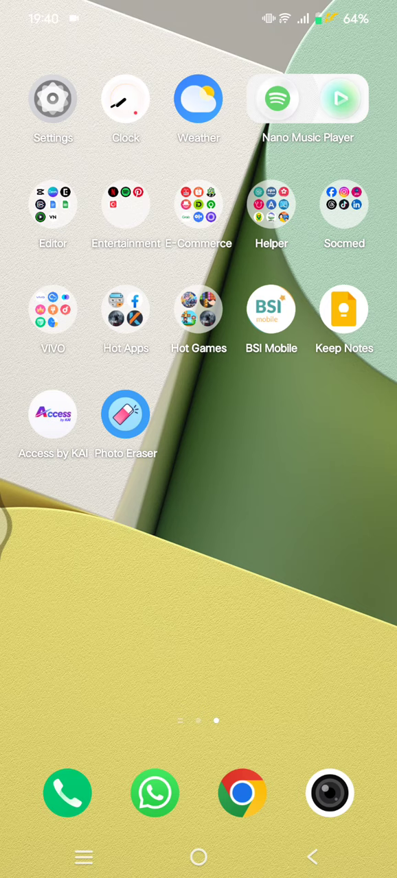
Open Settings and navigate the list to reach the System settings page.
{"action": "left_click", "coordinate": [52, 99]}
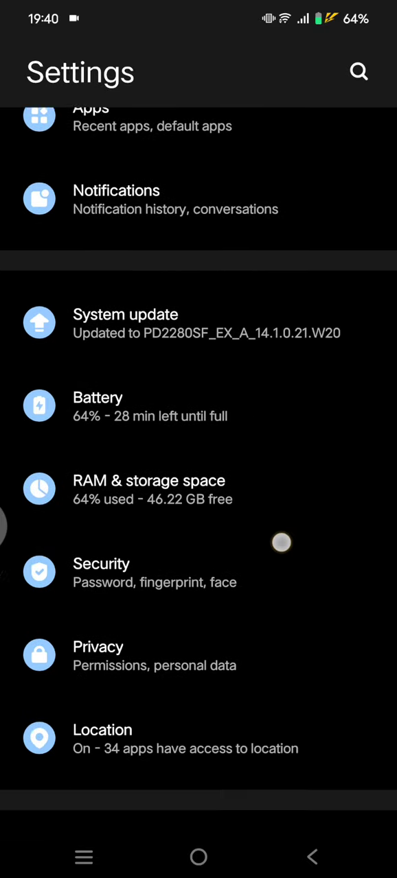
{"action": "scroll", "scroll_direction": "down", "scroll_amount": 3}
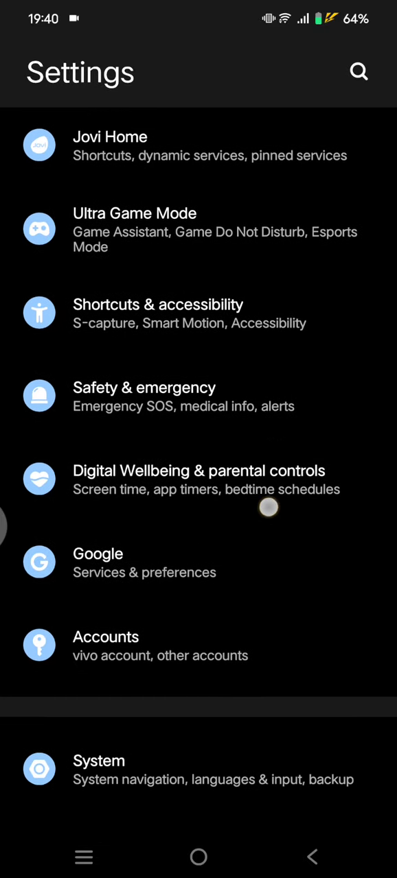
{"action": "scroll", "scroll_direction": "up", "scroll_amount": 3}
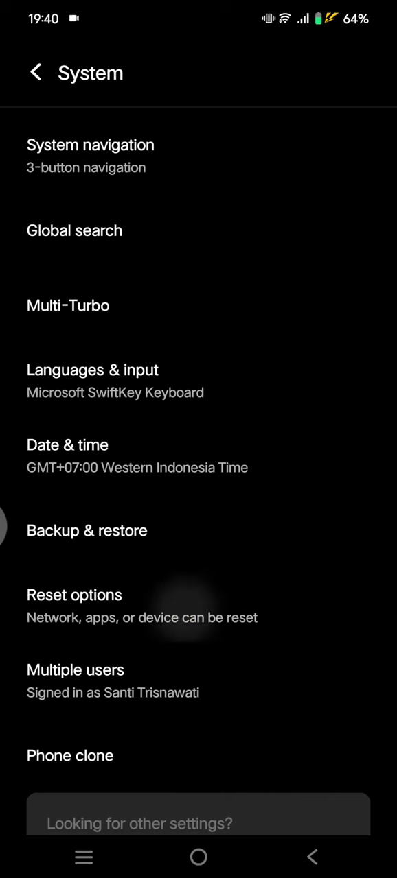
Choose Reset options, then Reset Wi-Fi, mobile & Bluetooth to reach its confirmation screen.
{"action": "left_click", "coordinate": [74, 595]}
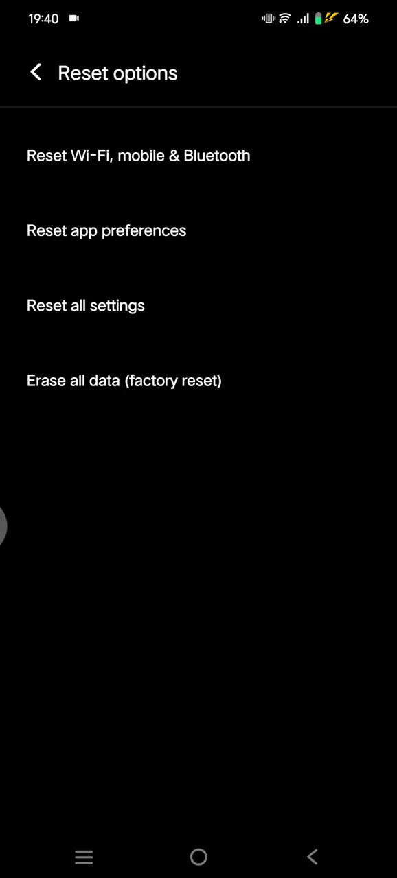
{"action": "left_click", "coordinate": [138, 156]}
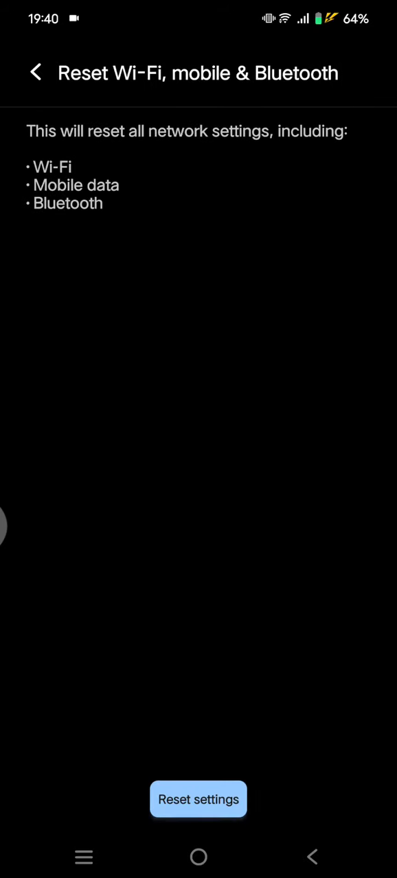